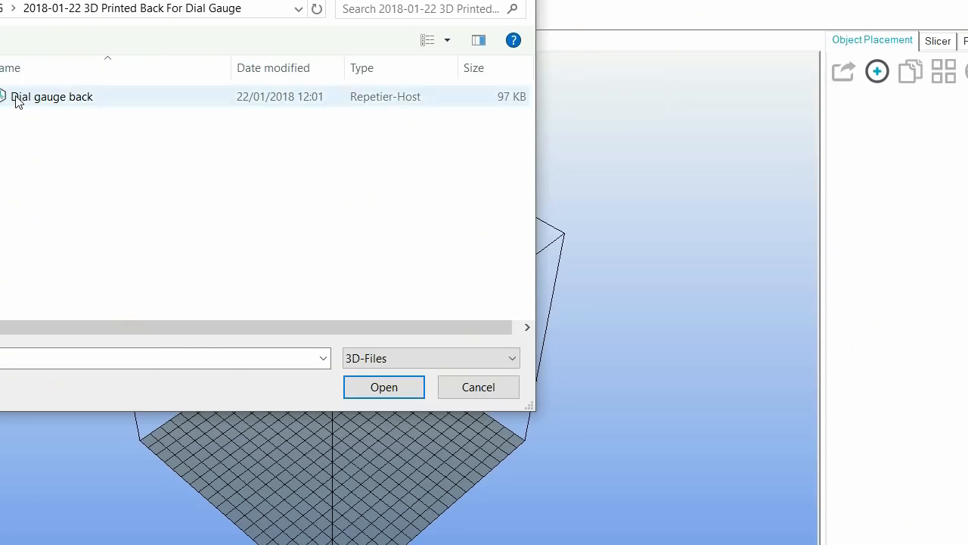
Import the Dial gauge back STL onto the print bed.
left_click(384, 387)
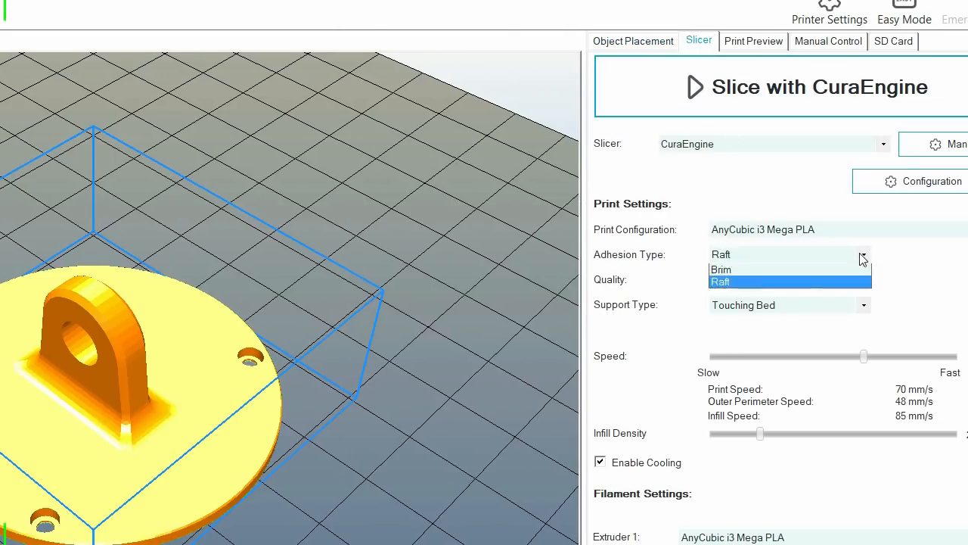
Set CuraEngine Adhesion Type to None, keeping 0.2 mm quality and 100% infill.
left_click(724, 254)
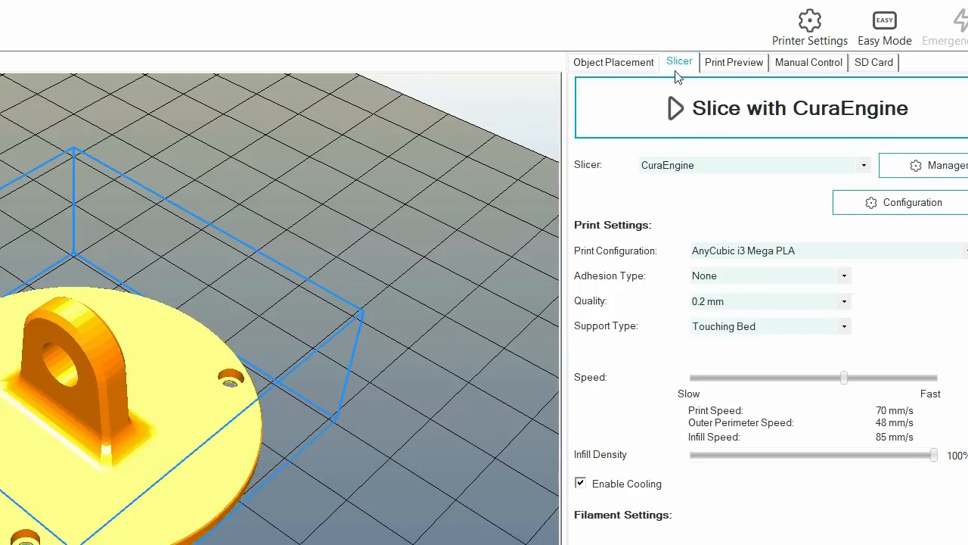
Show the sliced 100-layer result in Print Preview and step the single-layer view to layer 61.
left_click(733, 62)
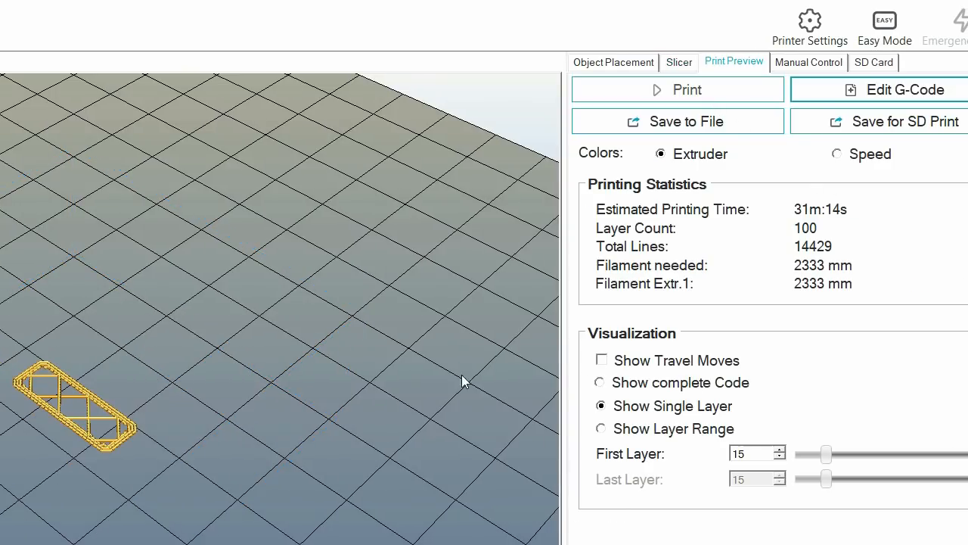
left_click_drag(827, 454, 908, 454)
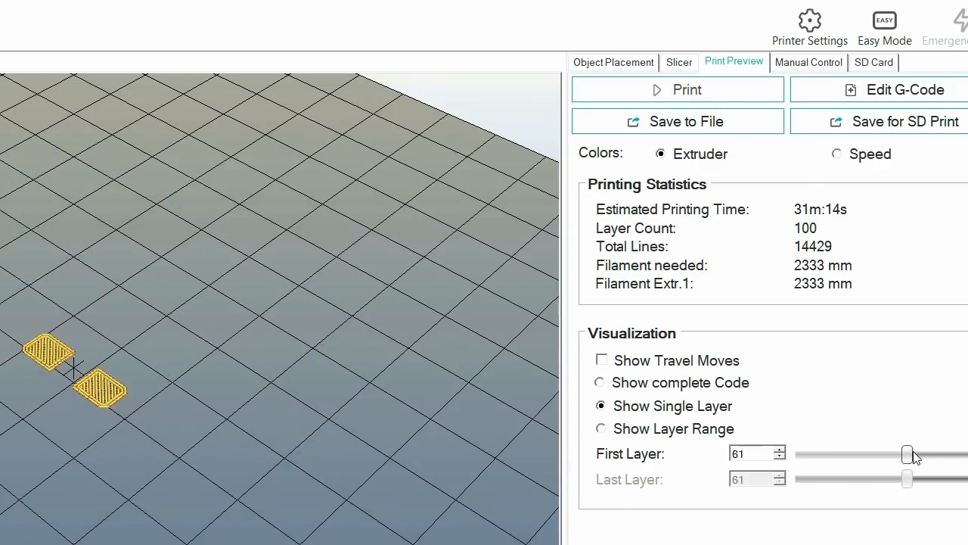